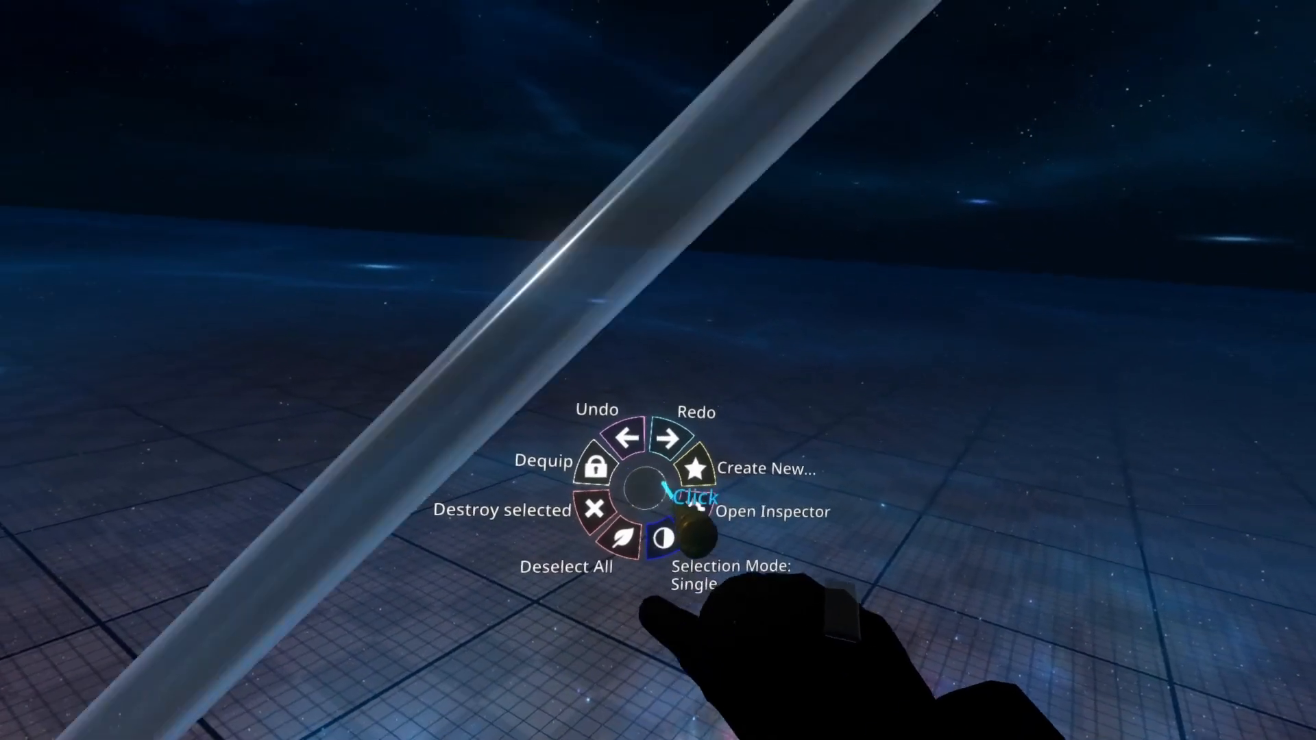
- Spawn a new text object via Create New and enter 'Hello Hamish' as its content
left_click(709, 466)
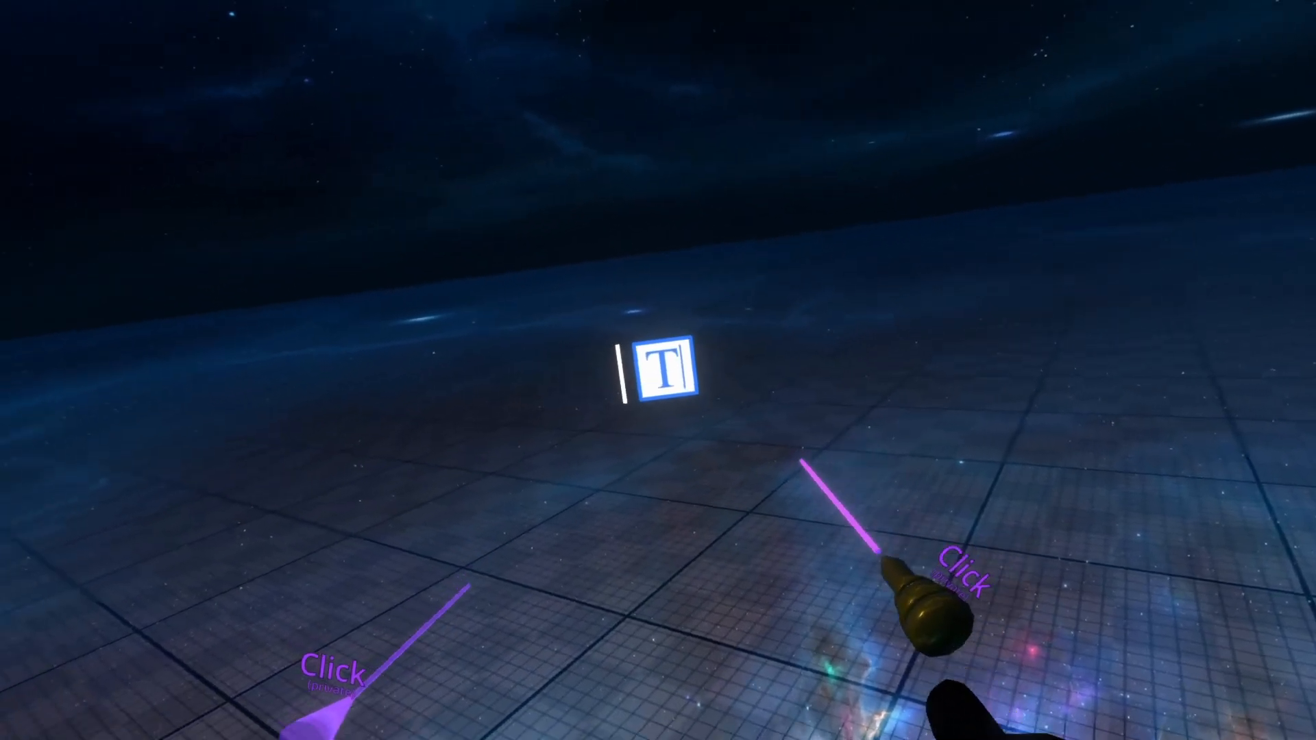
type("Hello Hamis")
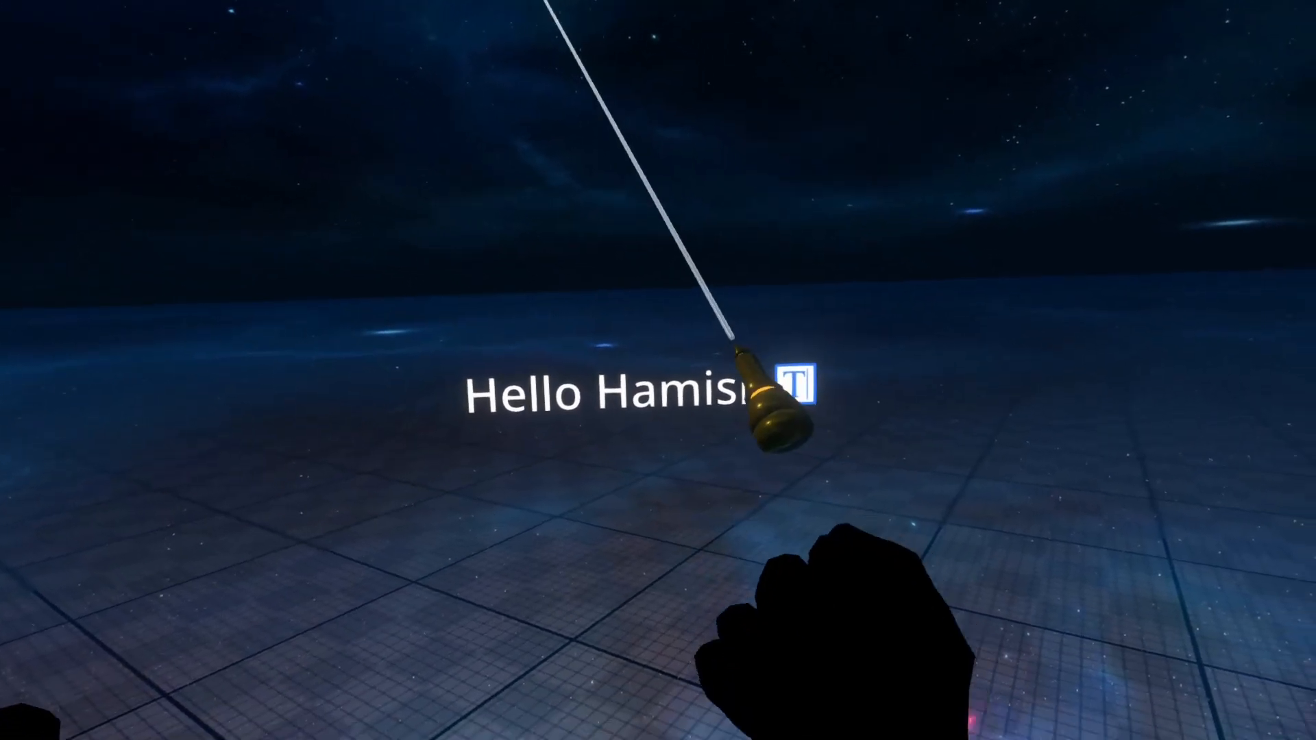
left_click(793, 386)
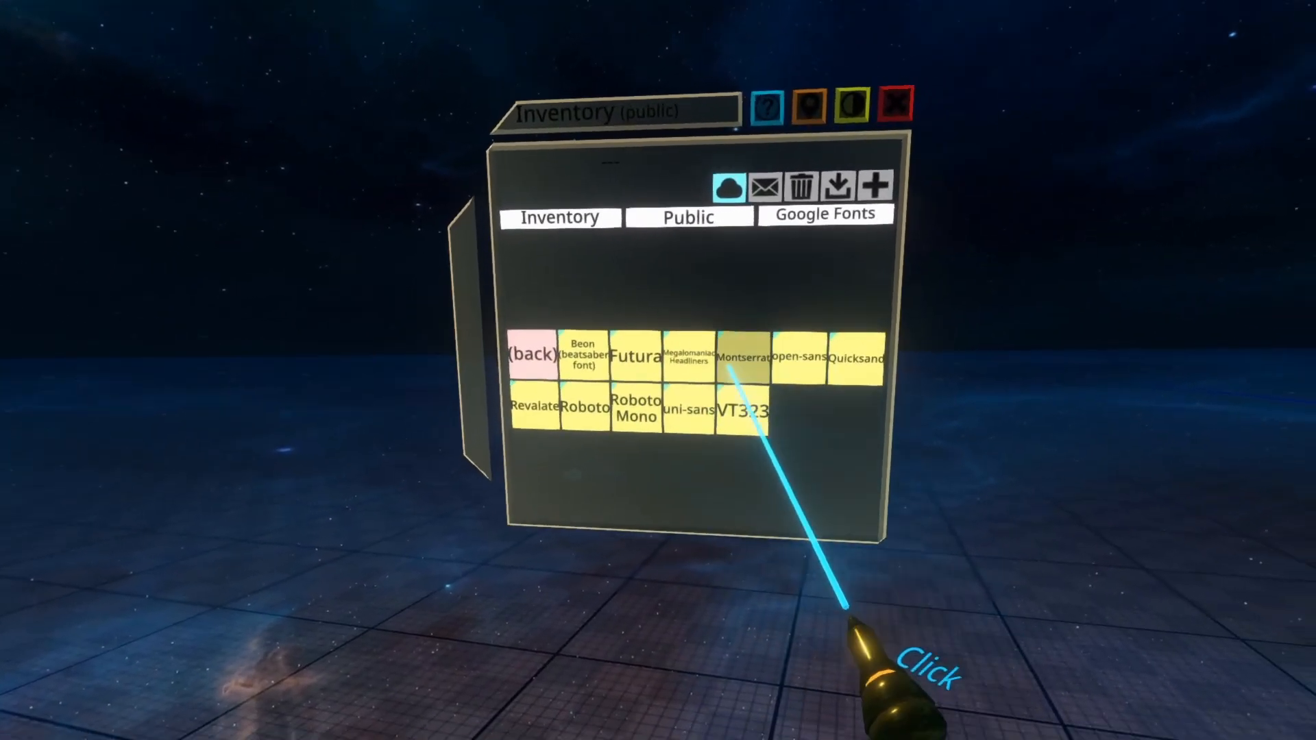
- Open the Montserrat folder under Public > Google Fonts to reveal its font item
left_click(741, 357)
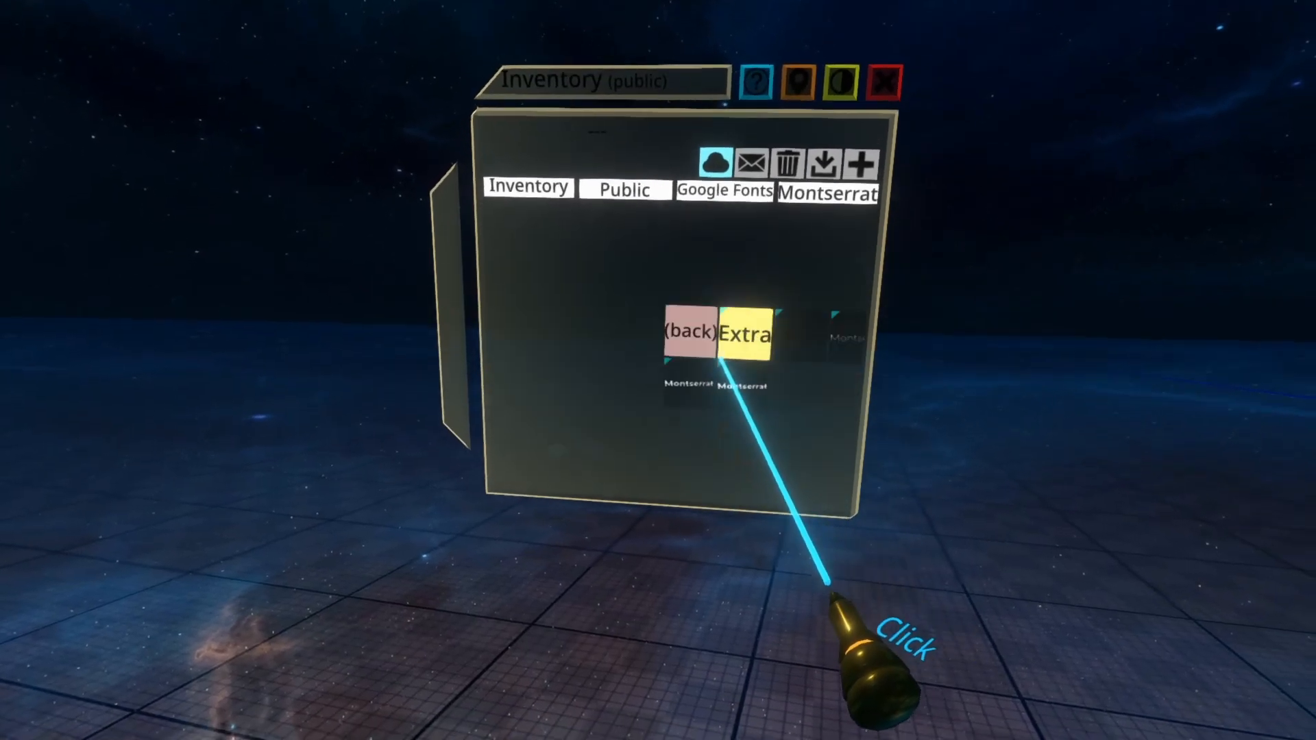
left_click(718, 333)
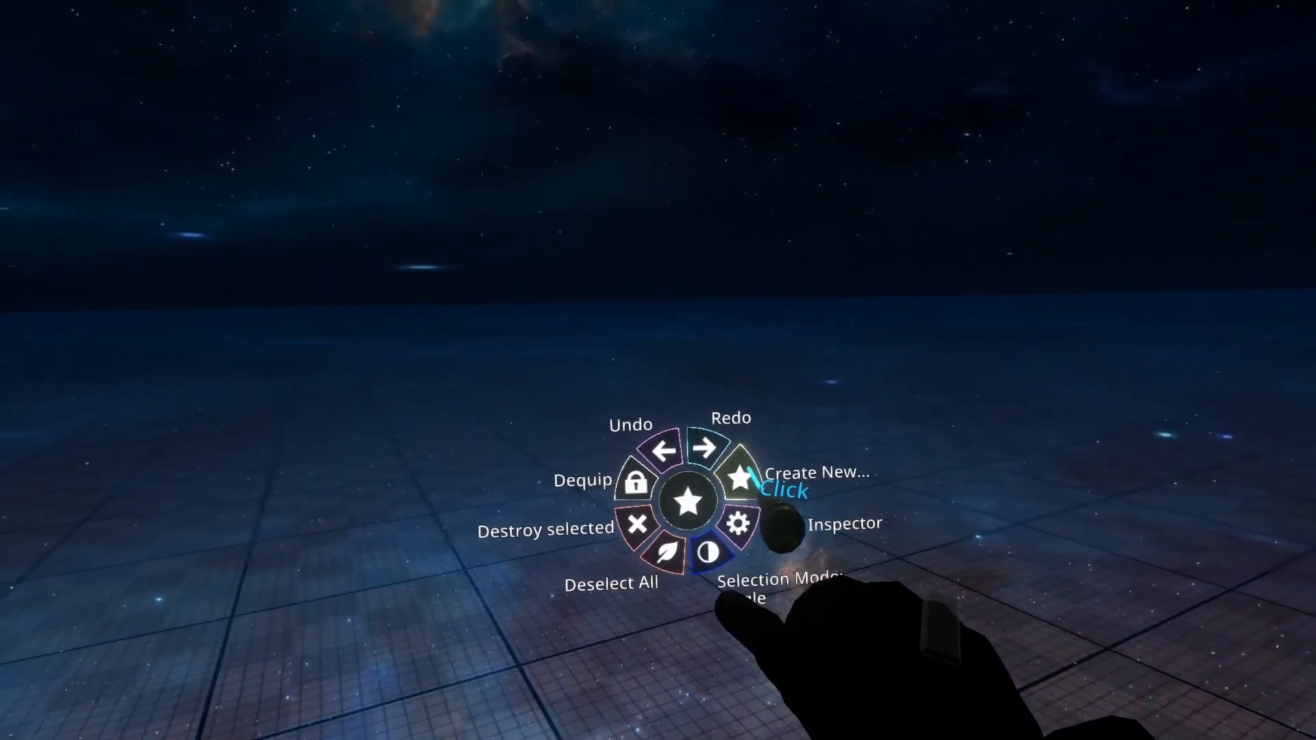
- Spawn a second new text object reading the default 'Text' into the world
left_click(739, 478)
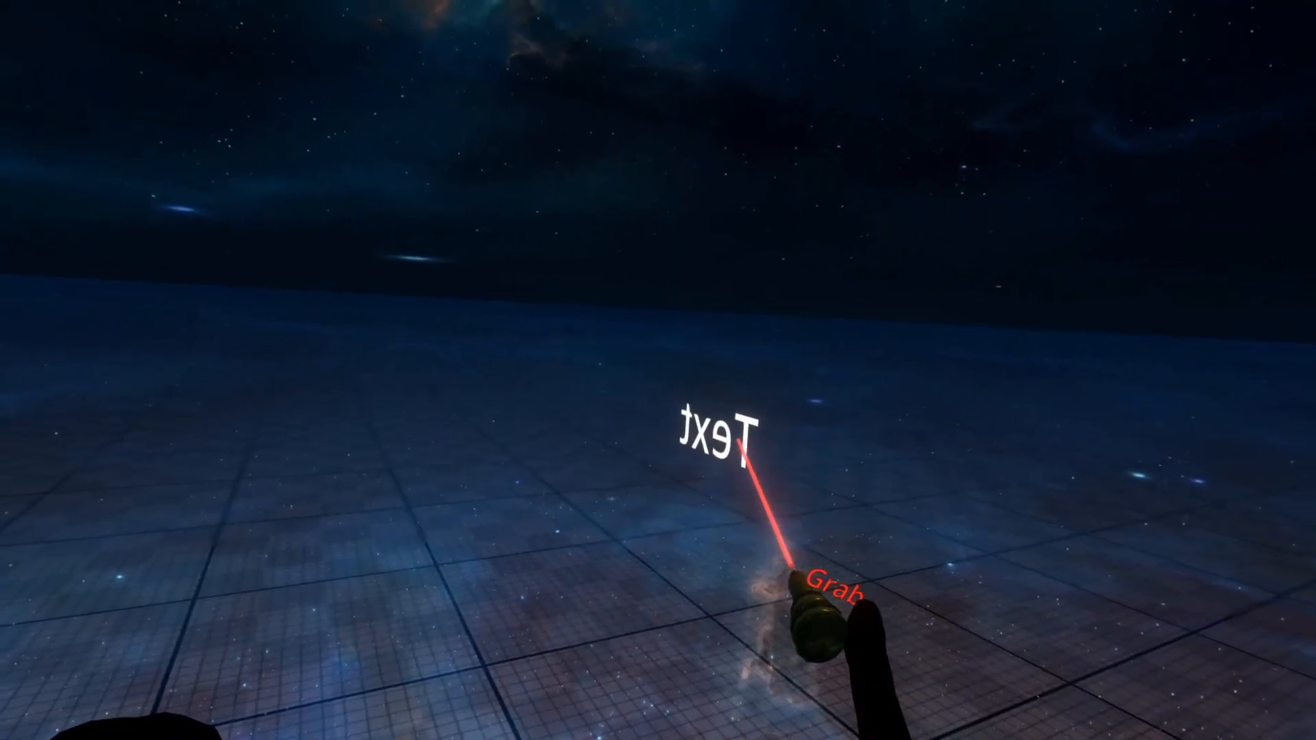